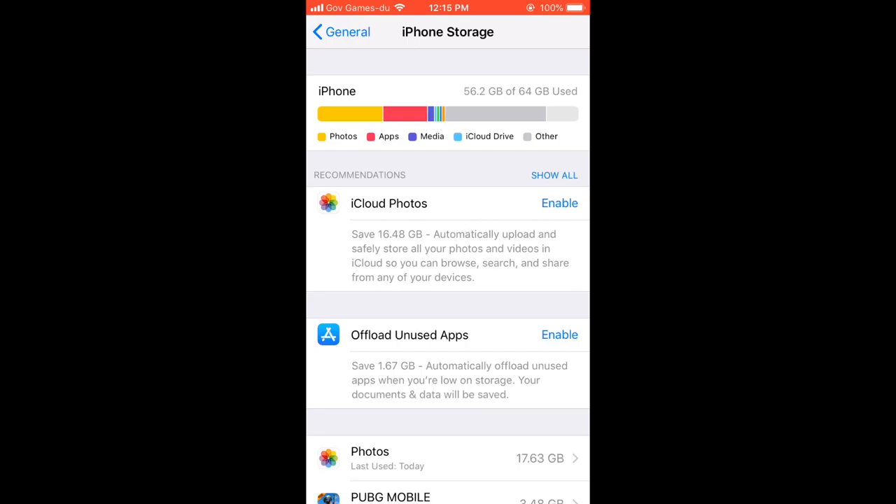
Browse from This PC into the connected iPhone's Internal Storage
scroll("down", 3)
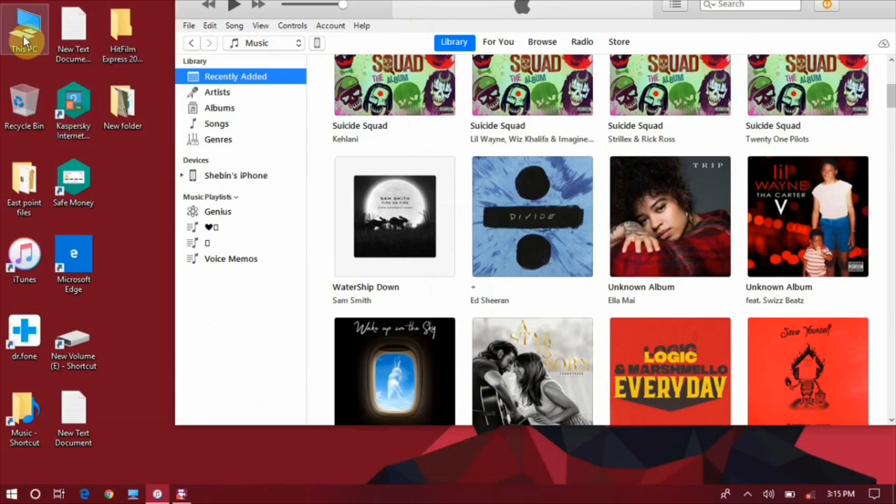
double_click(25, 31)
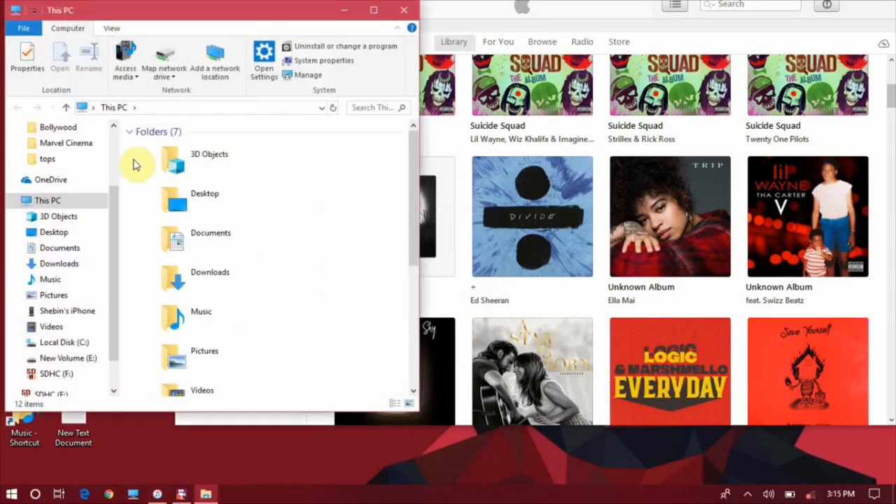
left_click(67, 311)
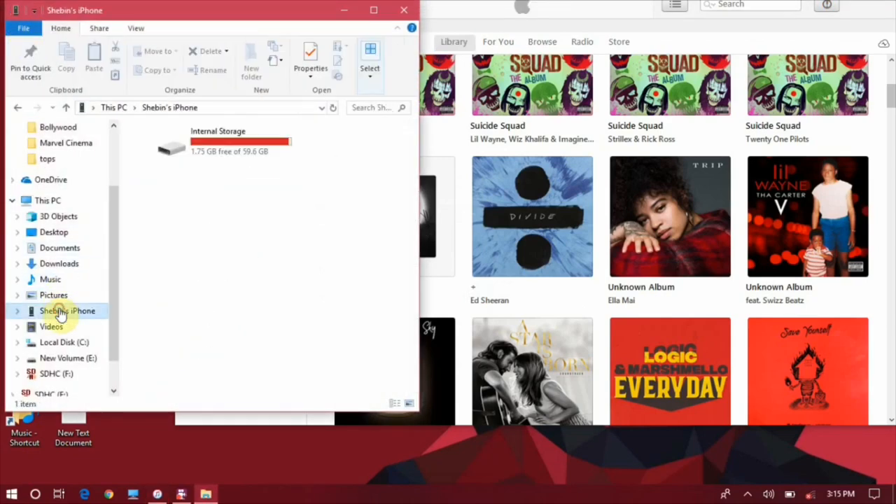
double_click(218, 140)
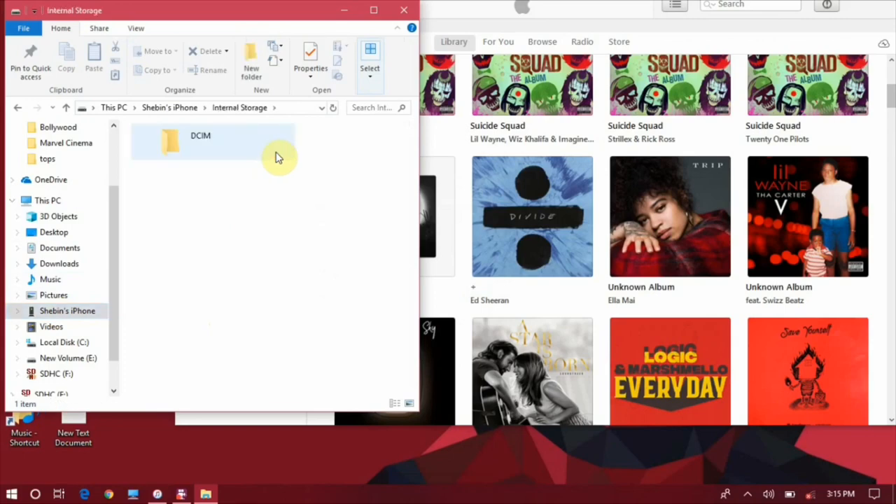
Check the DCIM folder's properties: 30.0 GB across 13,693 files
right_click(200, 140)
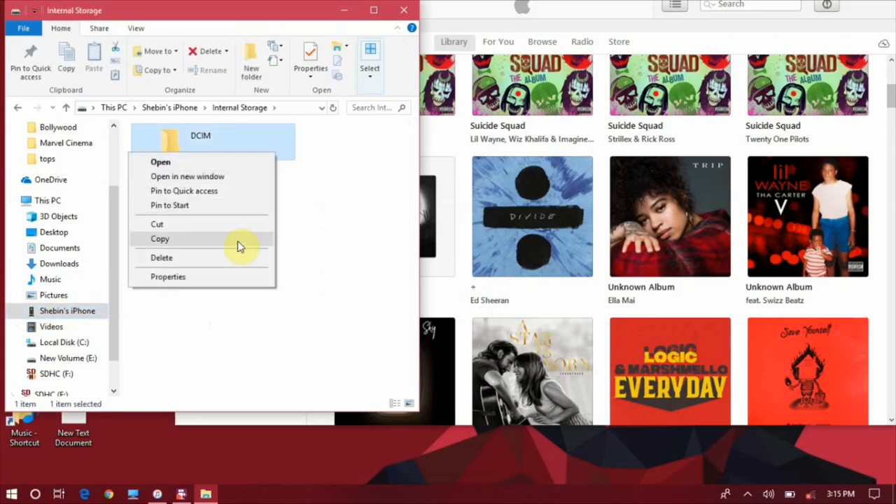
mouse_move(238, 276)
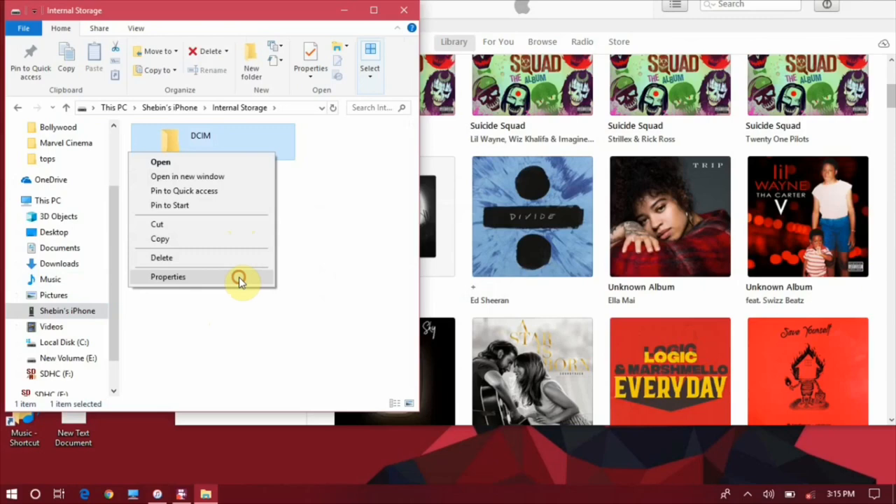
left_click(168, 277)
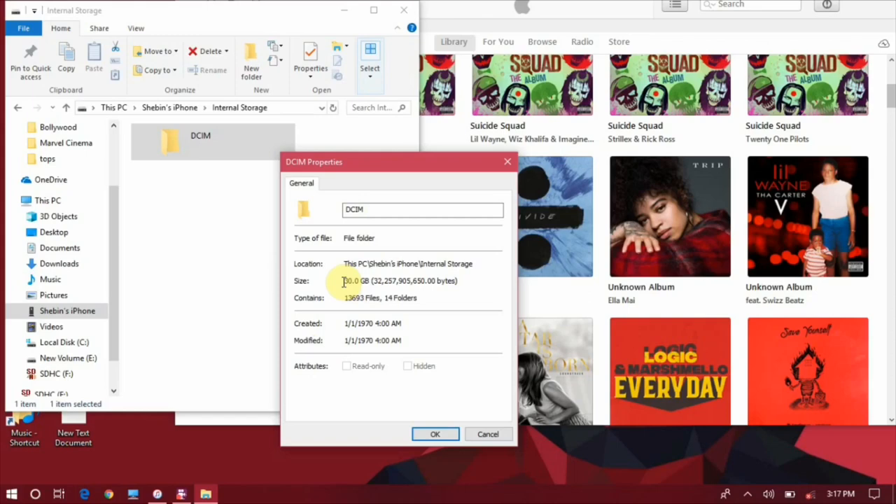
double_click(352, 281)
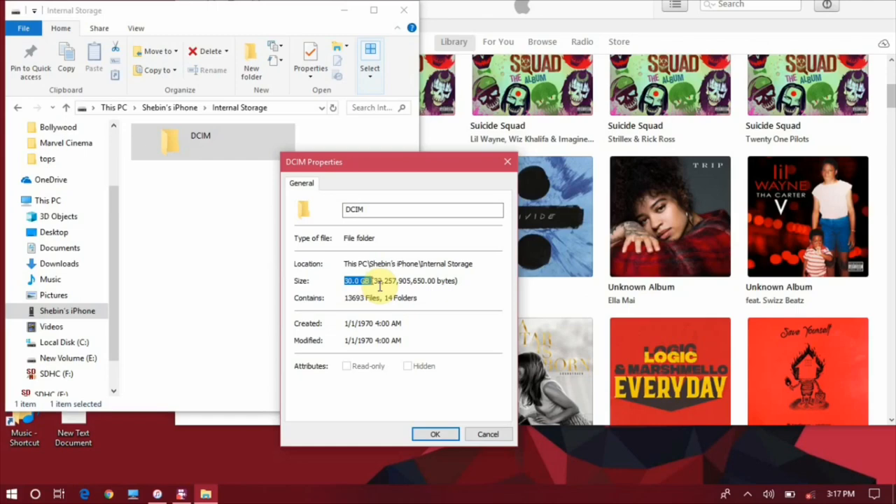
left_click(435, 434)
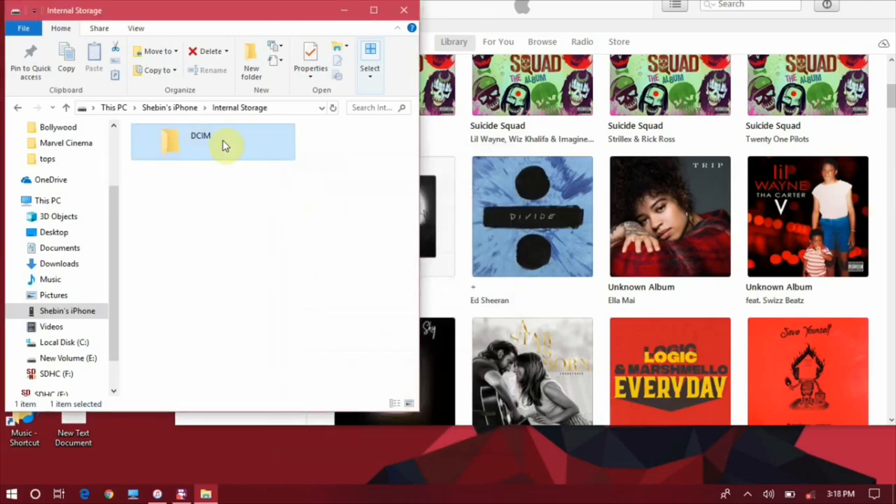
Open the iPhone summary in iTunes to see Photos at 16.28 GB
double_click(201, 140)
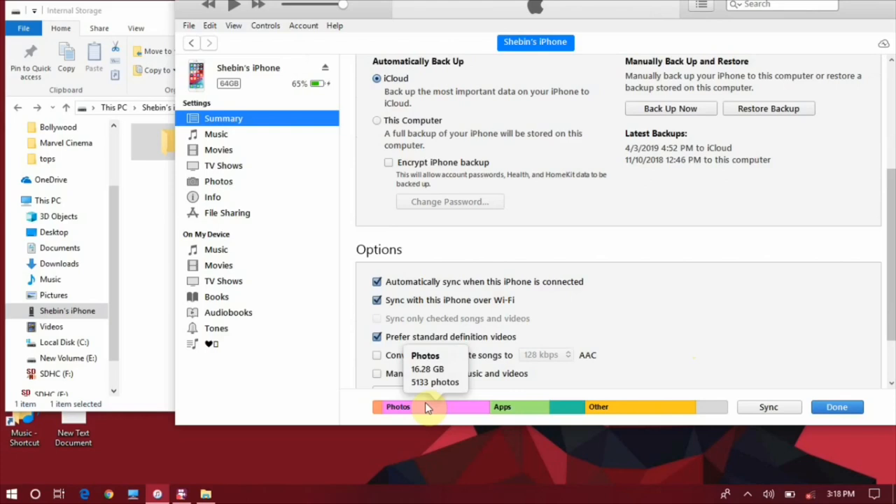
mouse_move(663, 407)
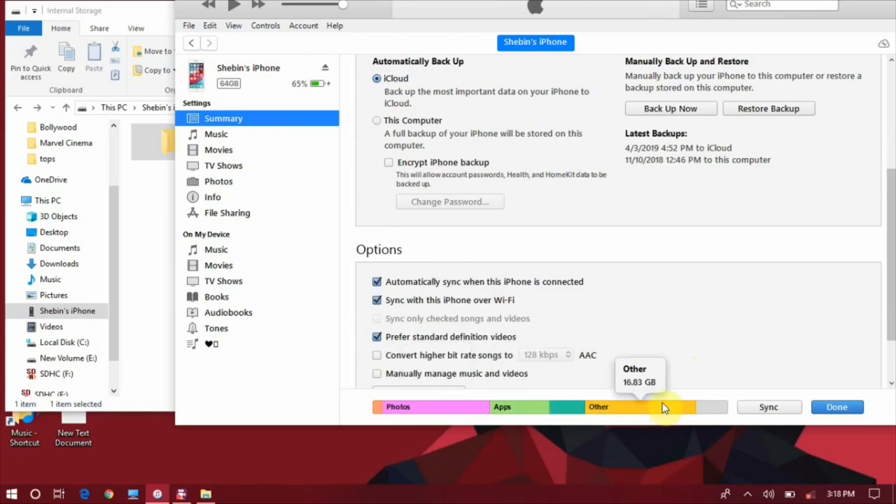
mouse_move(515, 390)
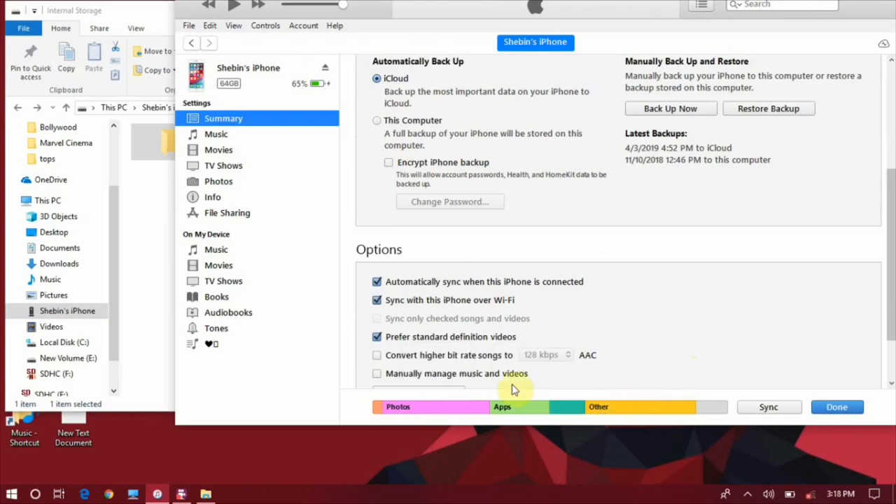
mouse_move(459, 408)
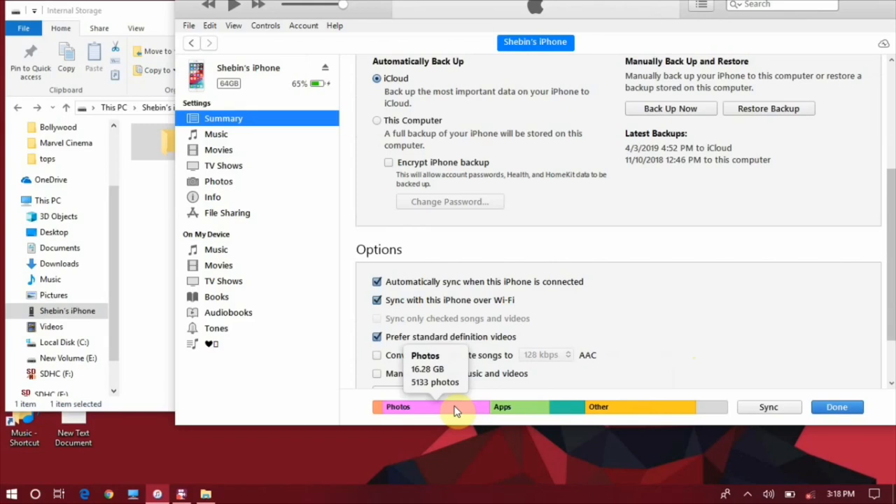
mouse_move(634, 406)
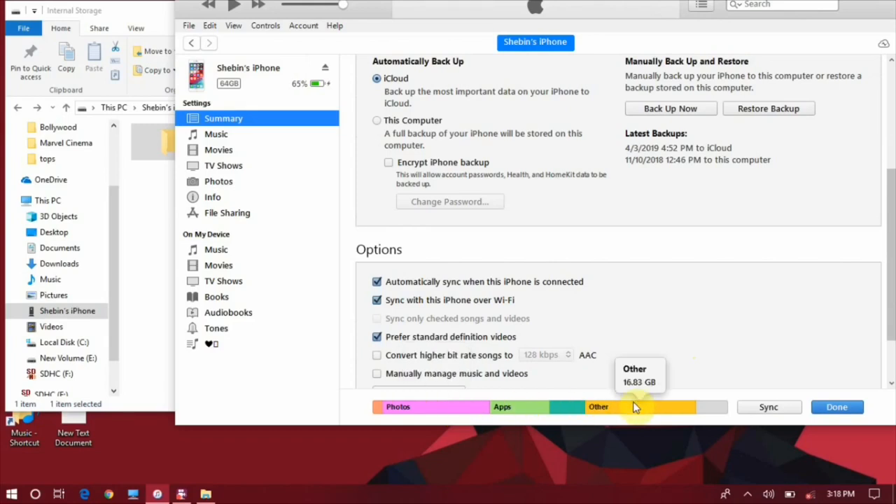
mouse_move(683, 411)
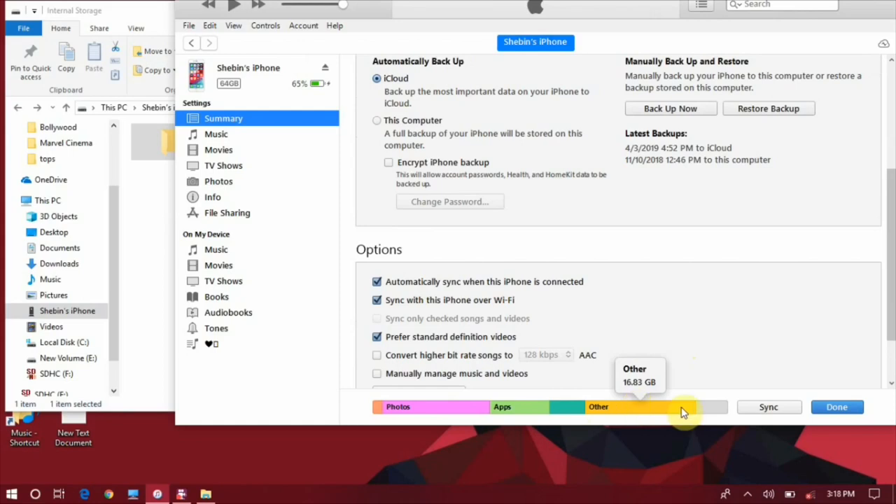
mouse_move(667, 409)
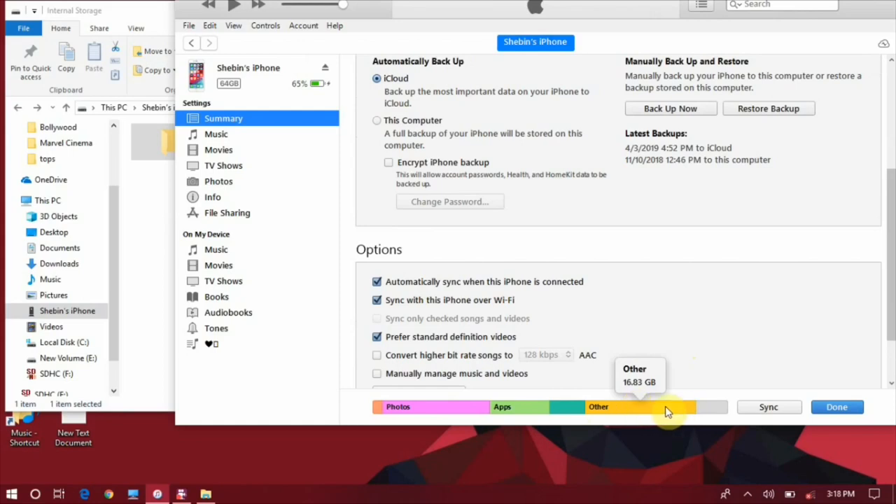
mouse_move(543, 411)
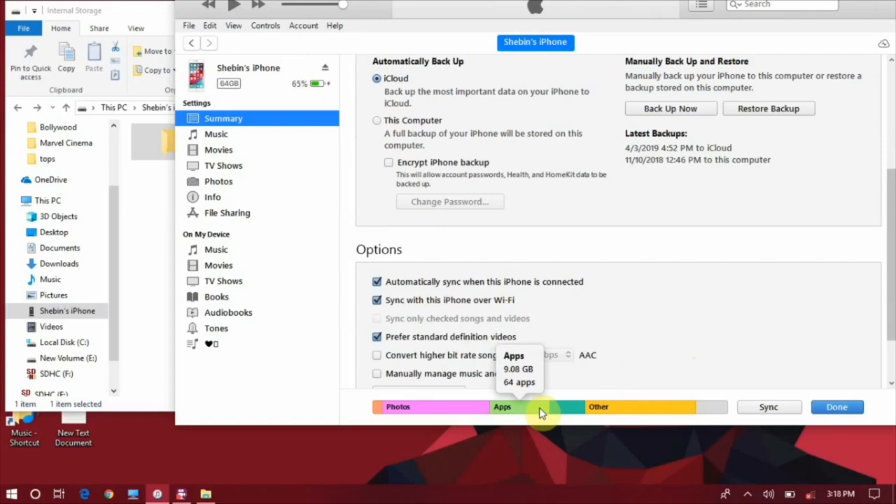
mouse_move(462, 407)
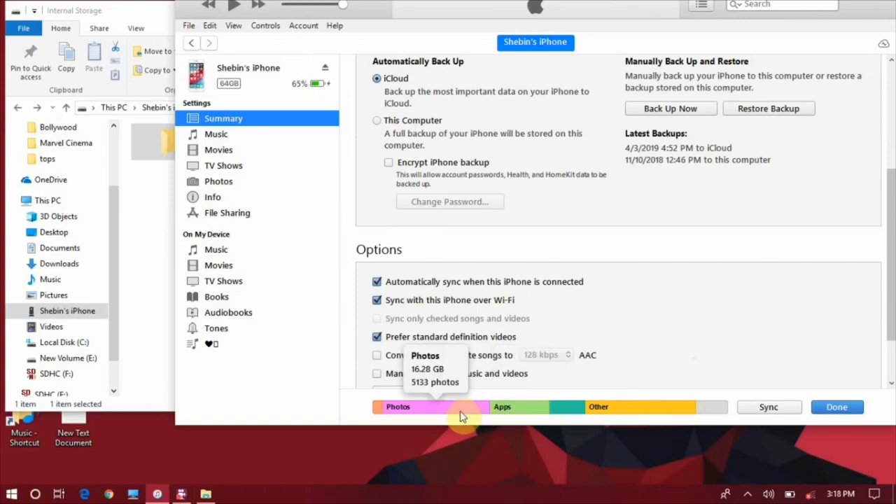
mouse_move(623, 407)
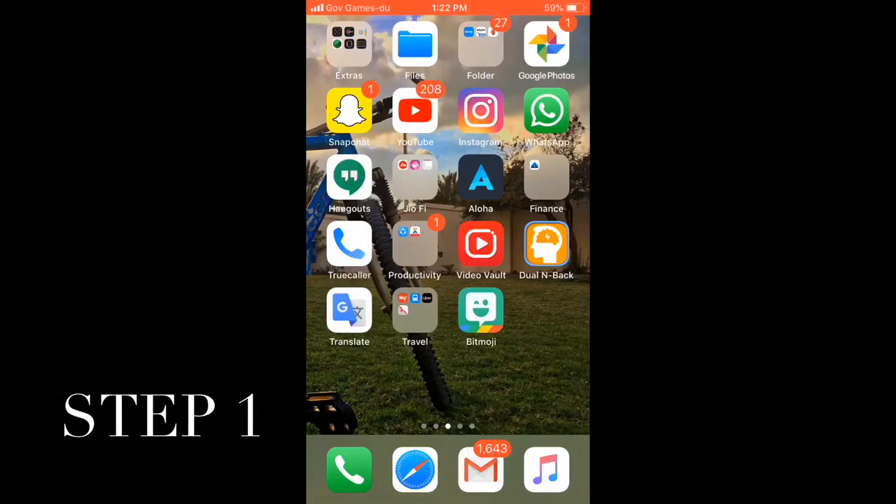
Open Google Photos' Back up & sync setting to confirm it is turned off
left_click(546, 44)
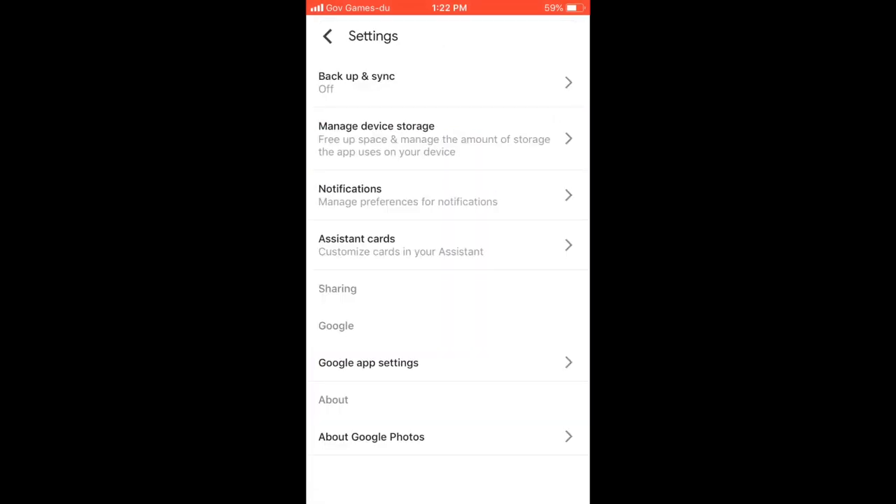
left_click(448, 82)
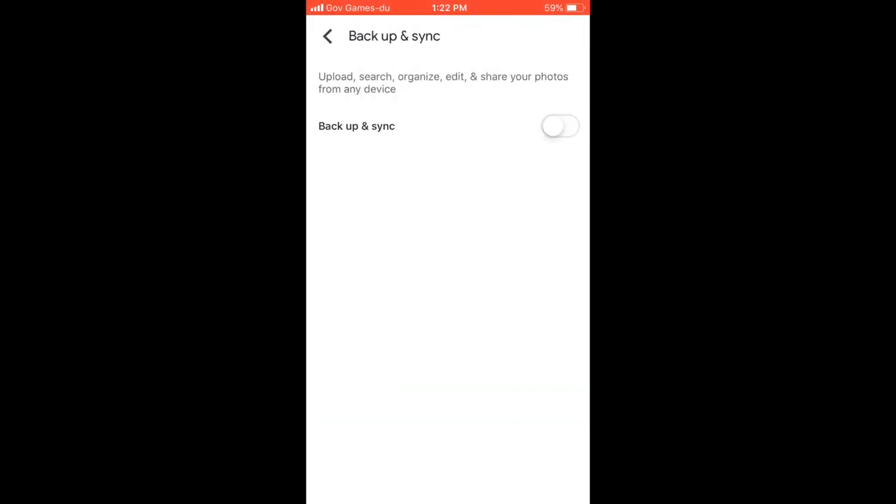
left_click(560, 126)
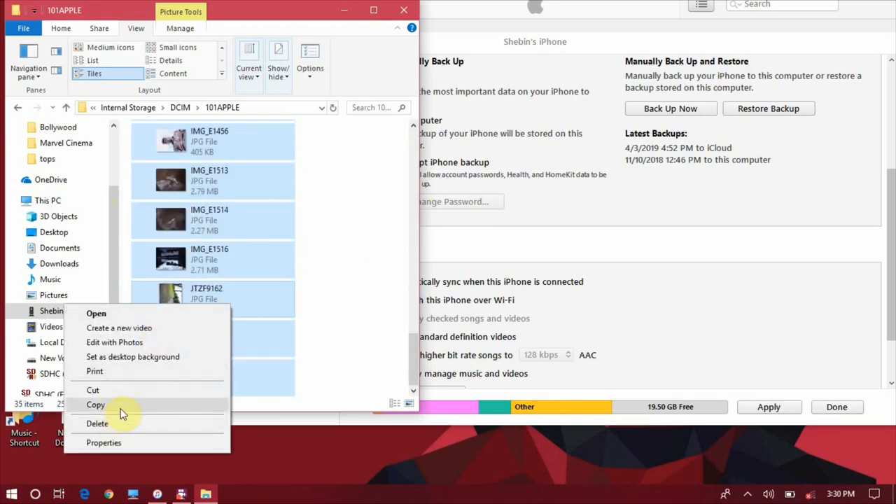
Copy the photos from DCIM\101APPLE and paste them into Pictures\New folder
left_click(95, 405)
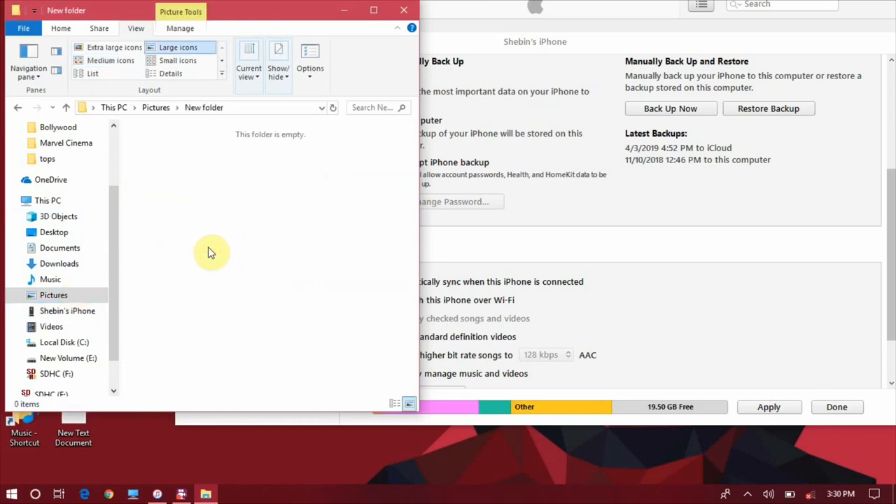
right_click(212, 252)
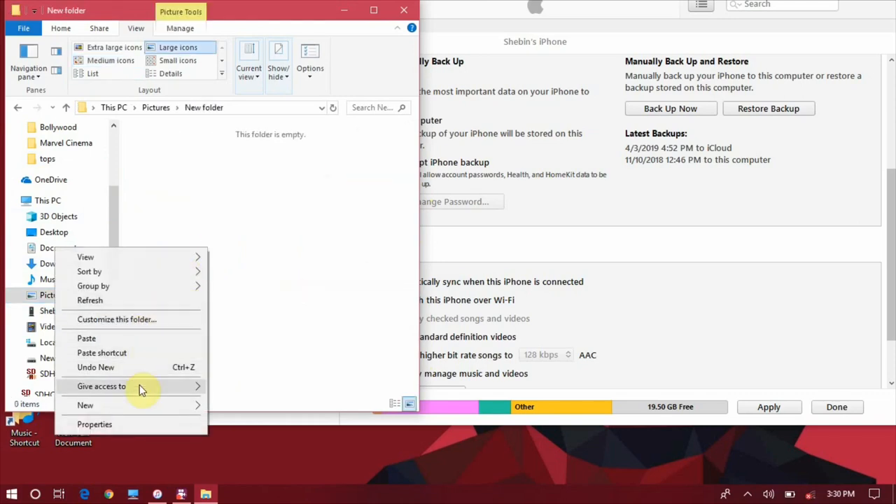
mouse_move(154, 346)
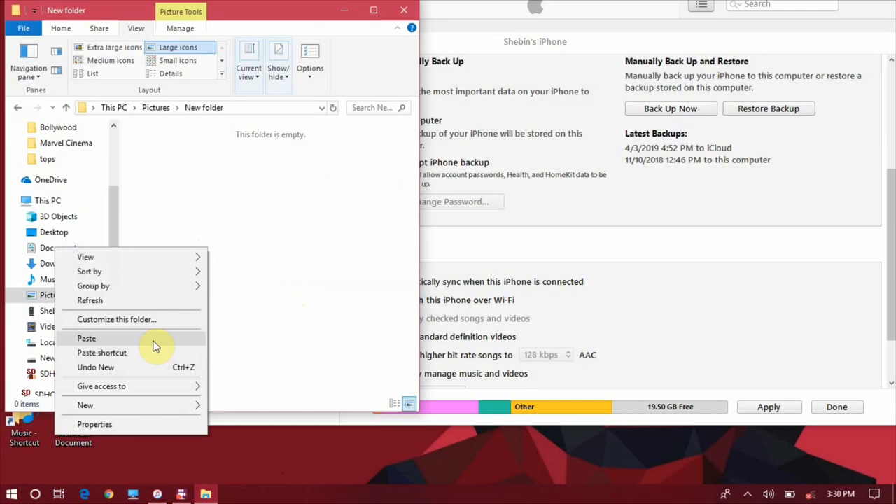
left_click(86, 339)
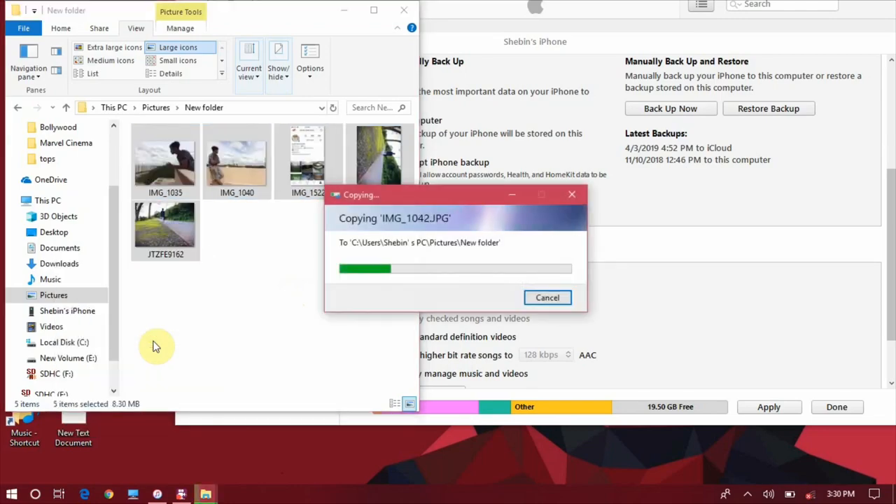